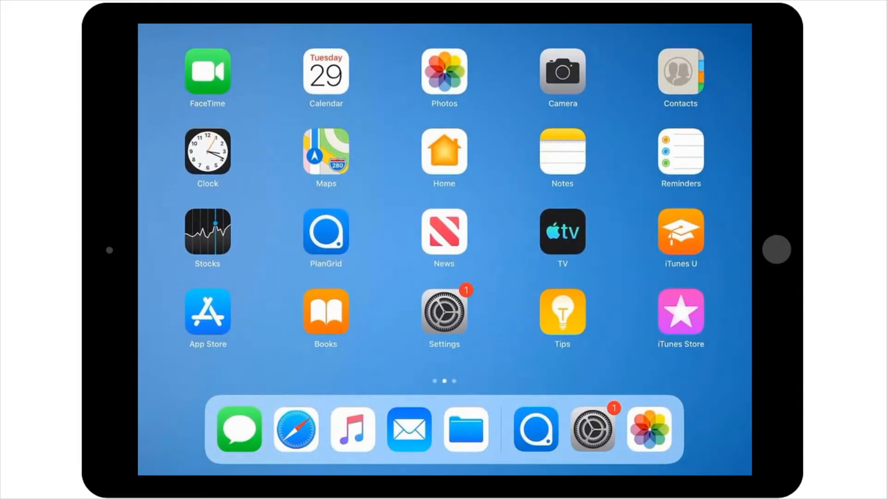
Launch PlanGrid from the Home Screen to reach its Projects list.
left_click(325, 236)
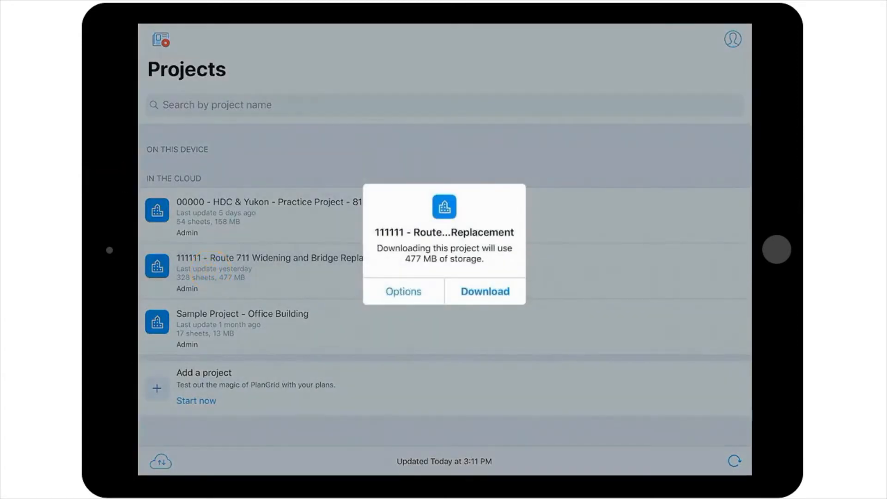
Download the Route 711 Widening and Bridge Replacement project, confirming the 477 MB storage prompt.
left_click(484, 291)
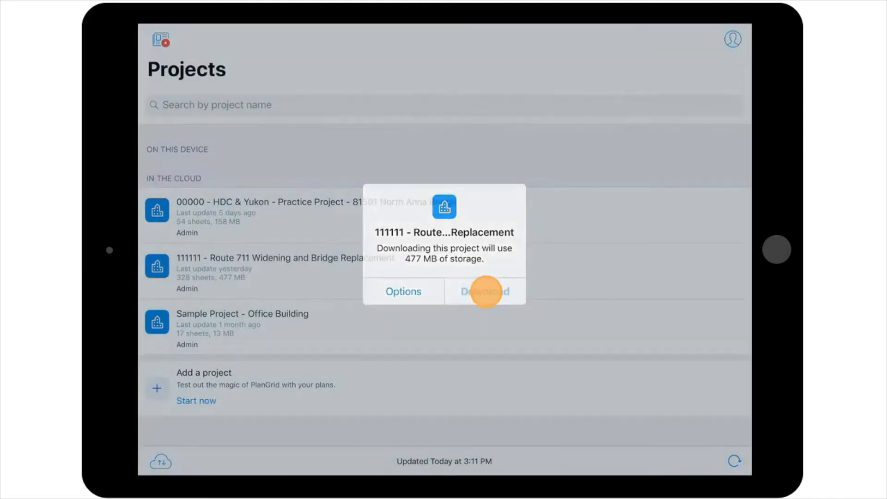
left_click(485, 291)
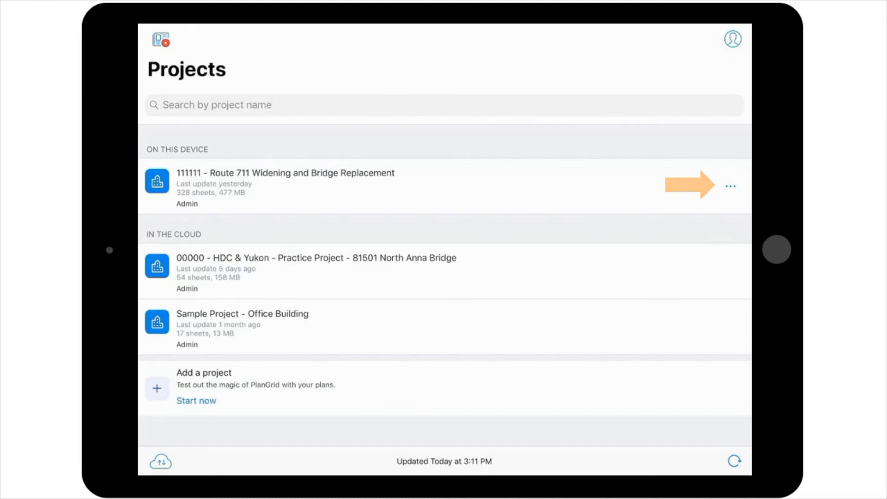
Show the Route 711 project's three-dot options with Force refresh and Remove from this device.
left_click(732, 186)
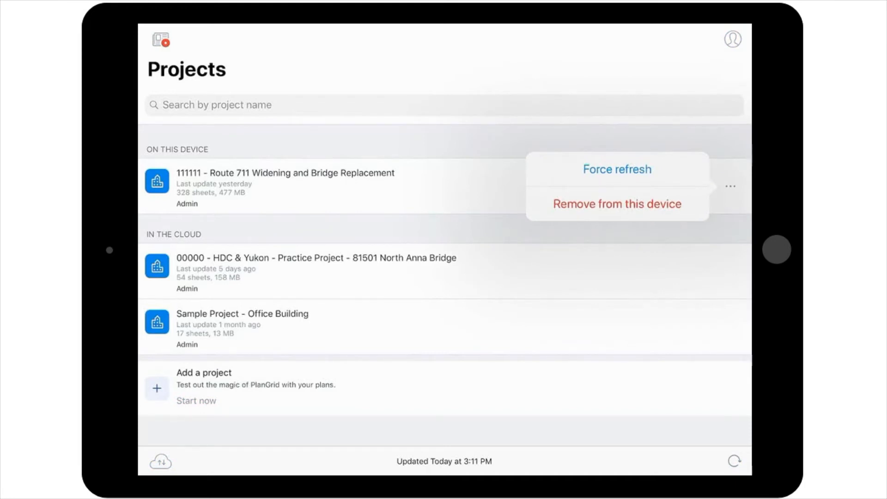
left_click(616, 169)
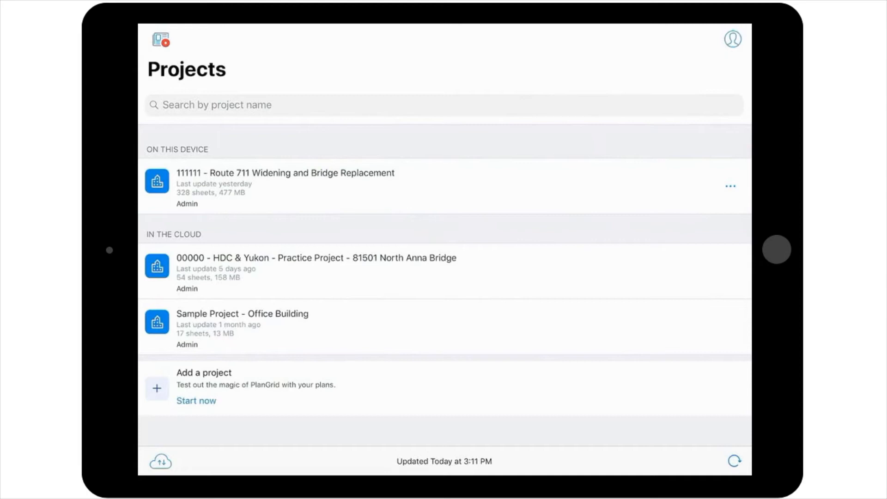
left_click(730, 185)
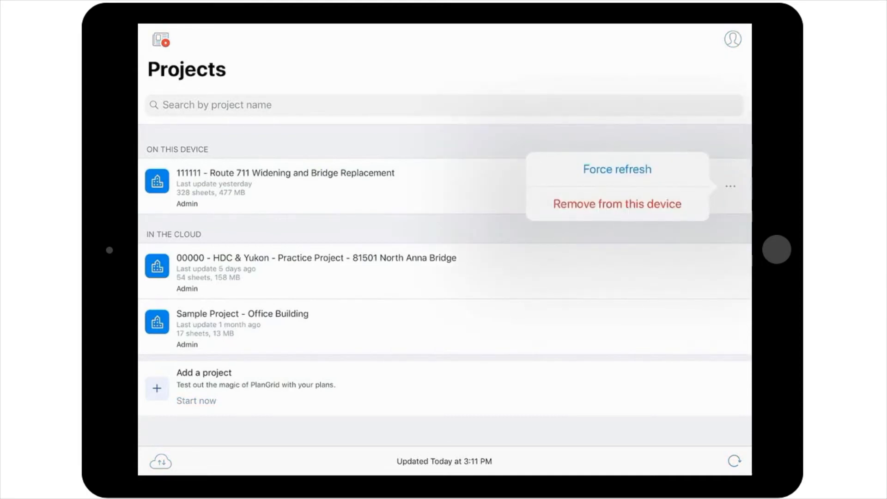